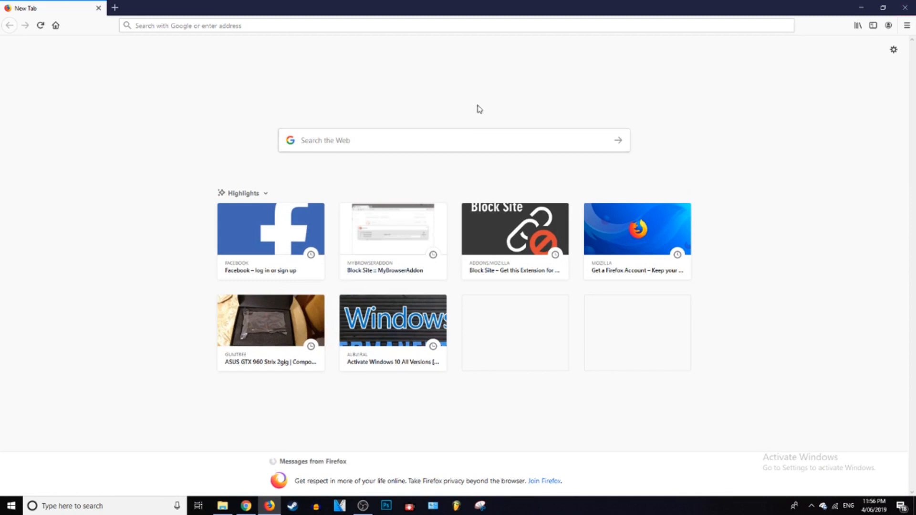
mouse_move(650, 265)
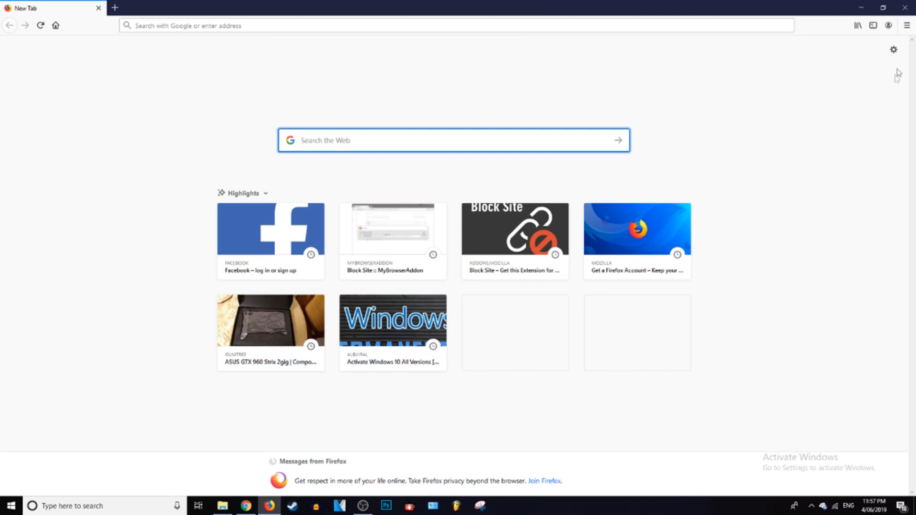
- Open Firefox's application menu from the blank new tab page
left_click(906, 25)
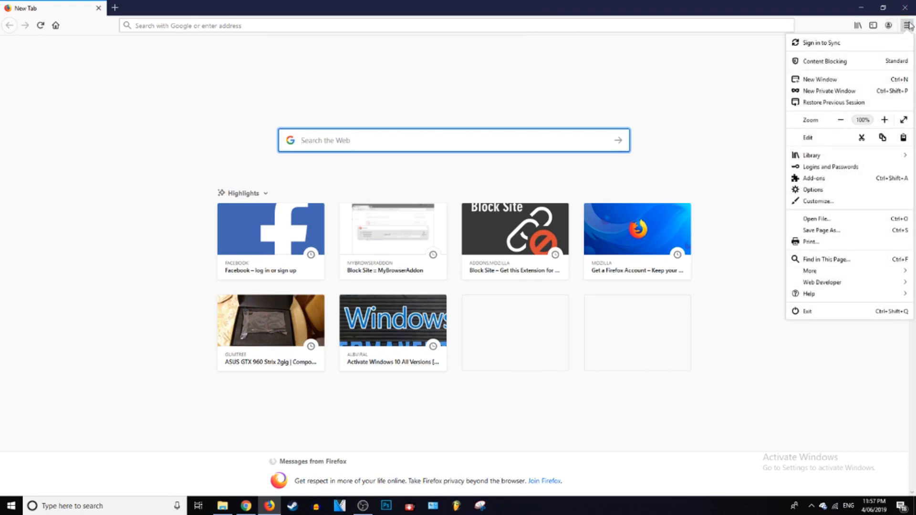
mouse_move(813, 189)
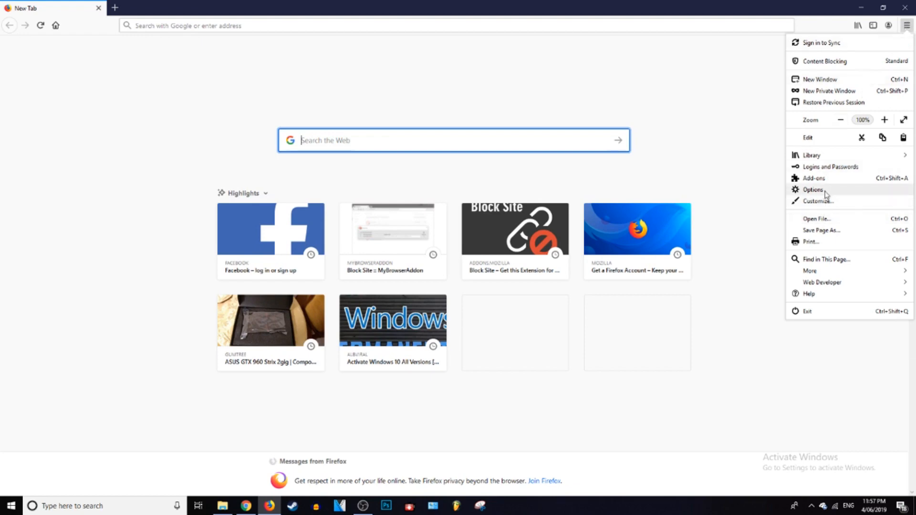
- Open Firefox Options and show the Home settings section
left_click(813, 190)
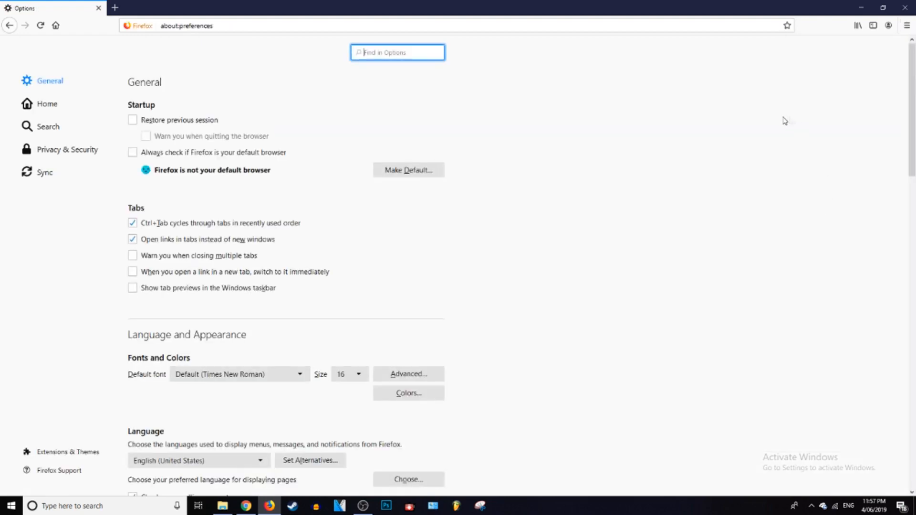
mouse_move(47, 103)
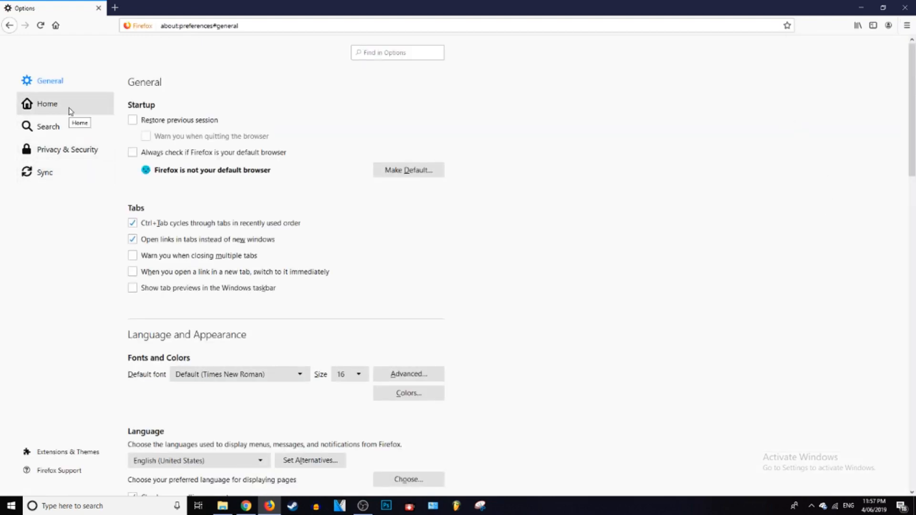
left_click(46, 104)
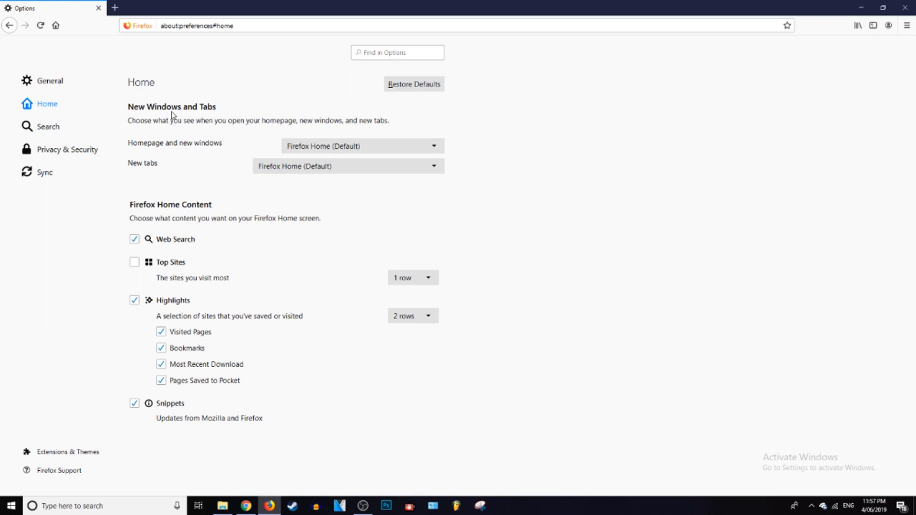
mouse_move(185, 138)
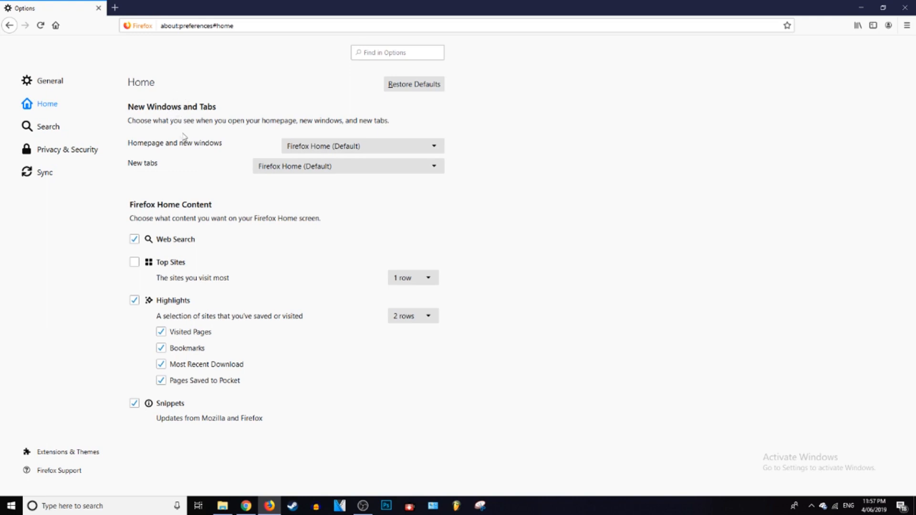
mouse_move(133, 146)
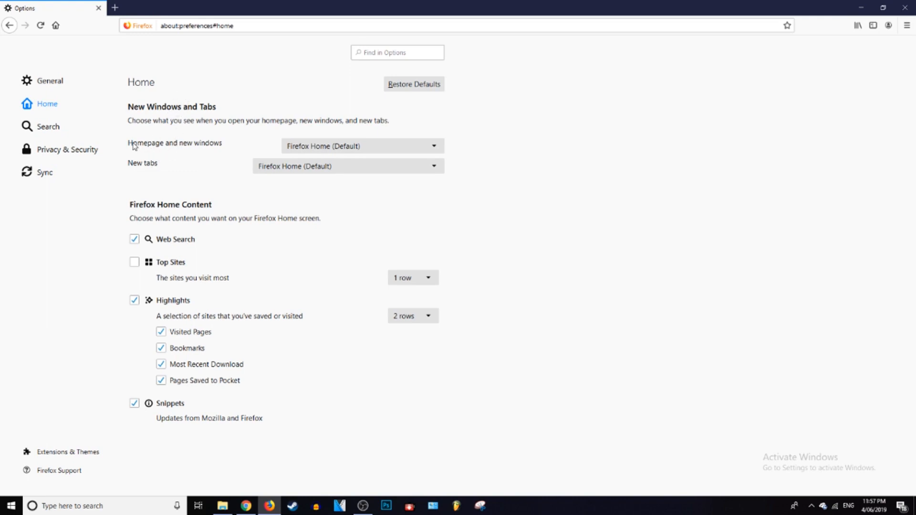
mouse_move(391, 219)
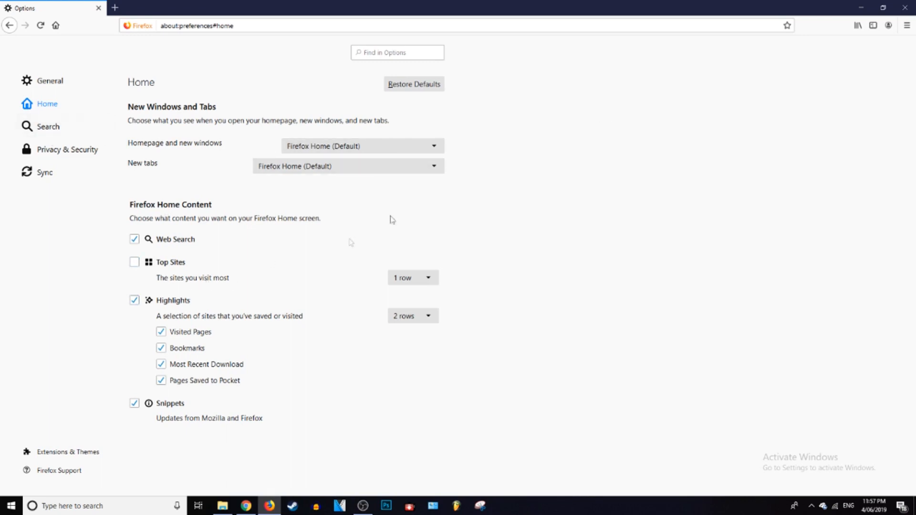
mouse_move(247, 152)
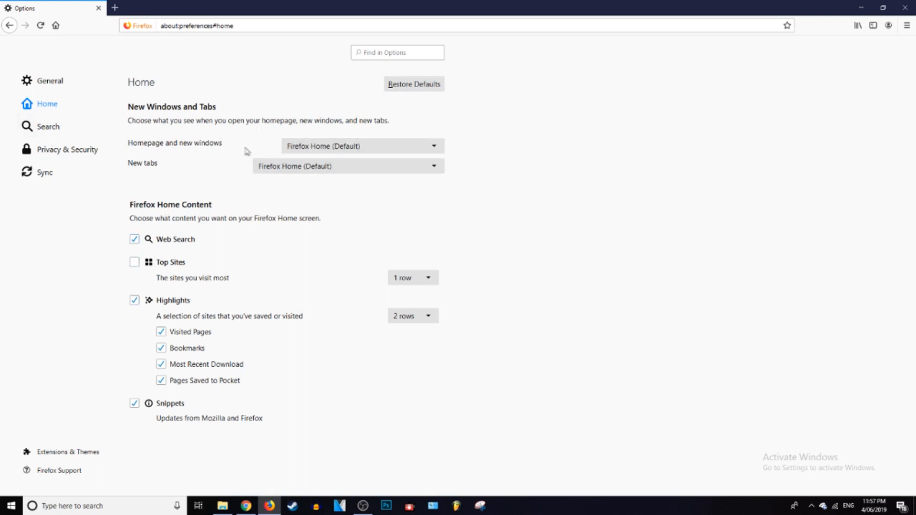
- Change the homepage dropdown, then open the official Minecraft site and copy its address
left_click(361, 145)
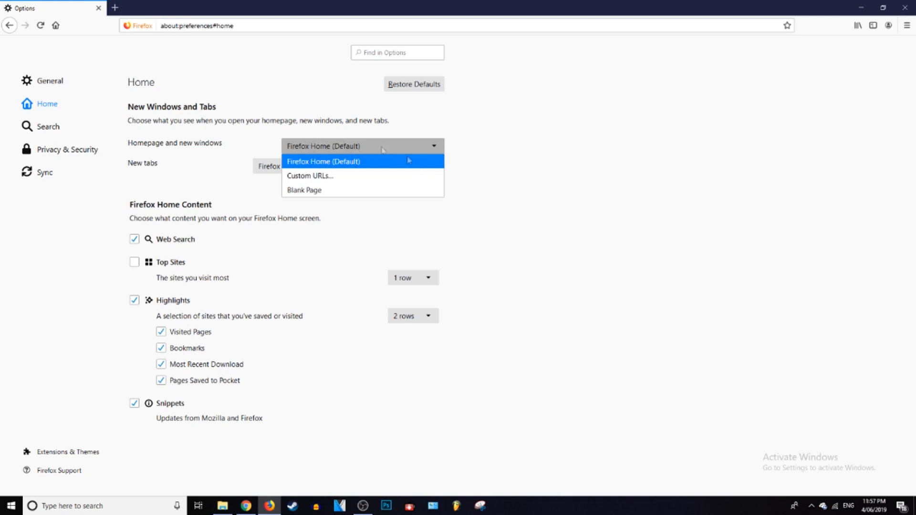
left_click(304, 190)
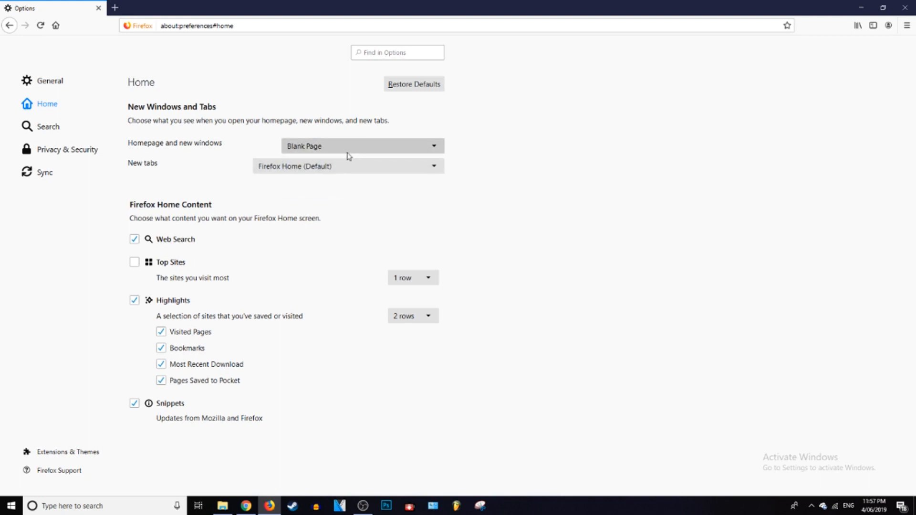
left_click(361, 146)
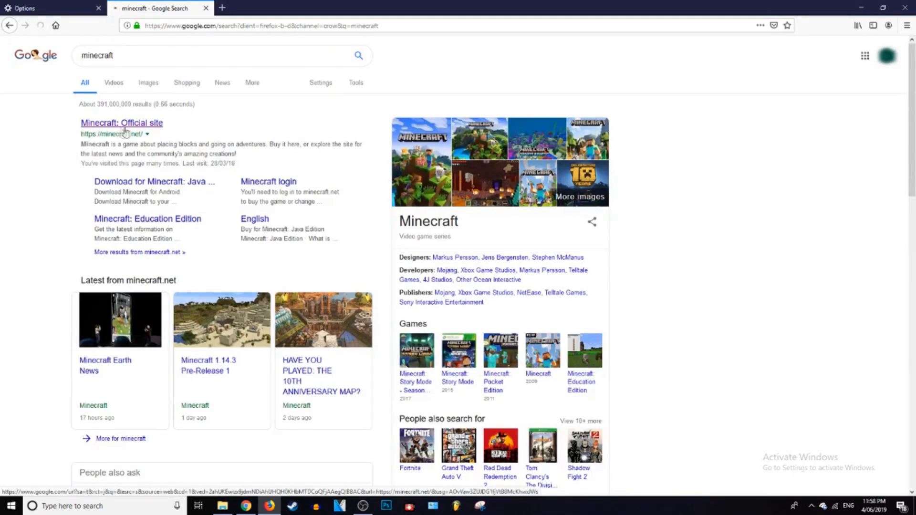
left_click(121, 123)
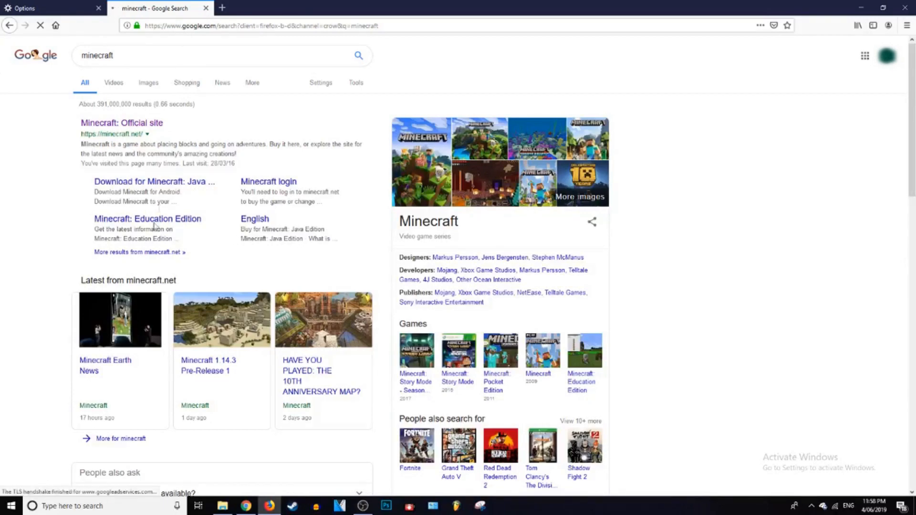
left_click(122, 123)
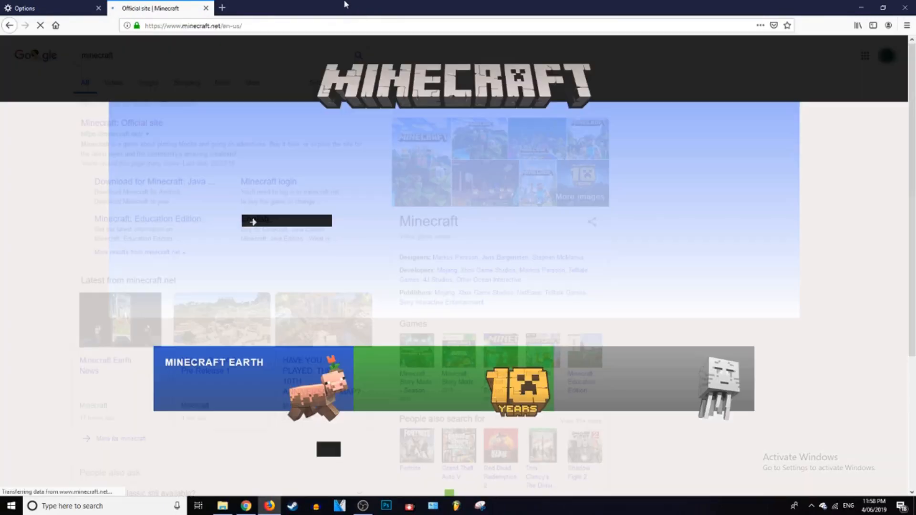
right_click(193, 25)
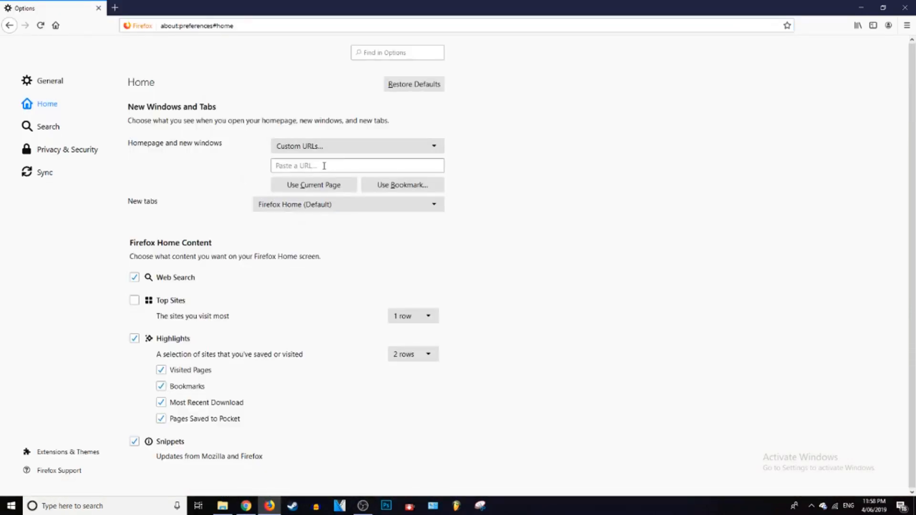
left_click(356, 166)
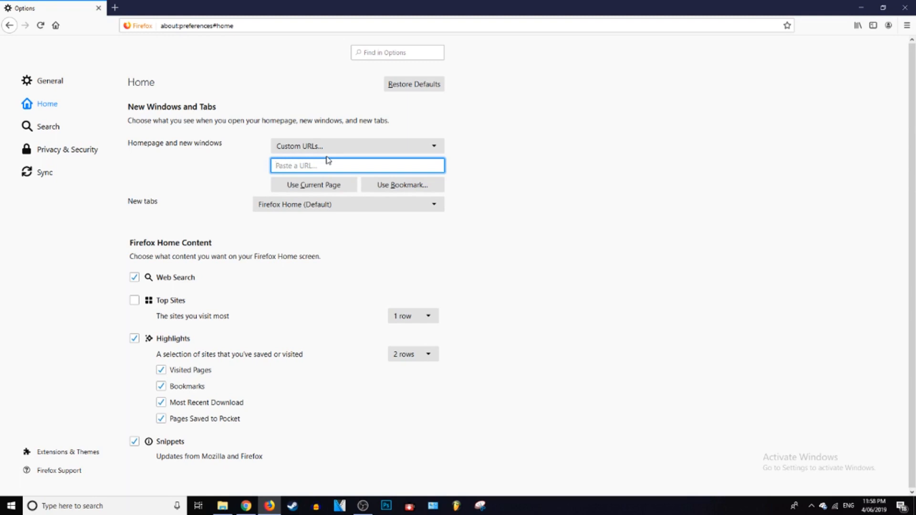
type("https://www.minecraft.net/en-us/")
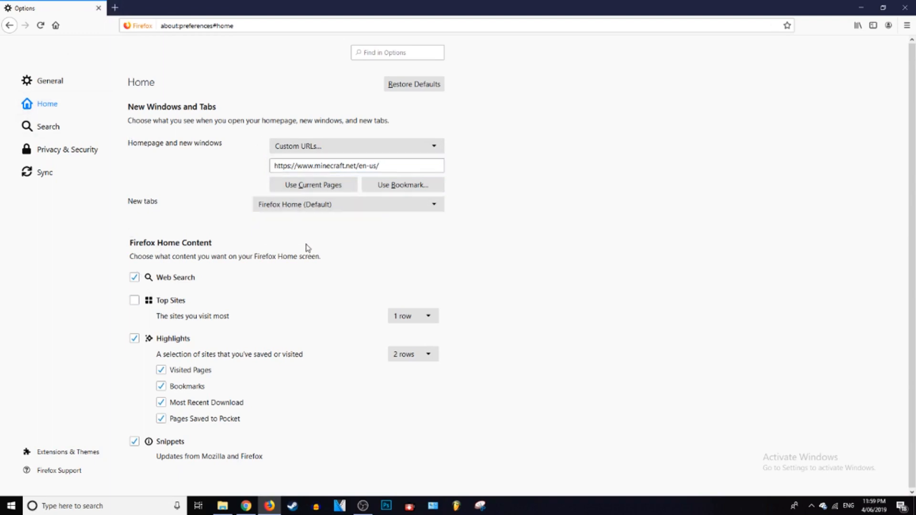
left_click(347, 204)
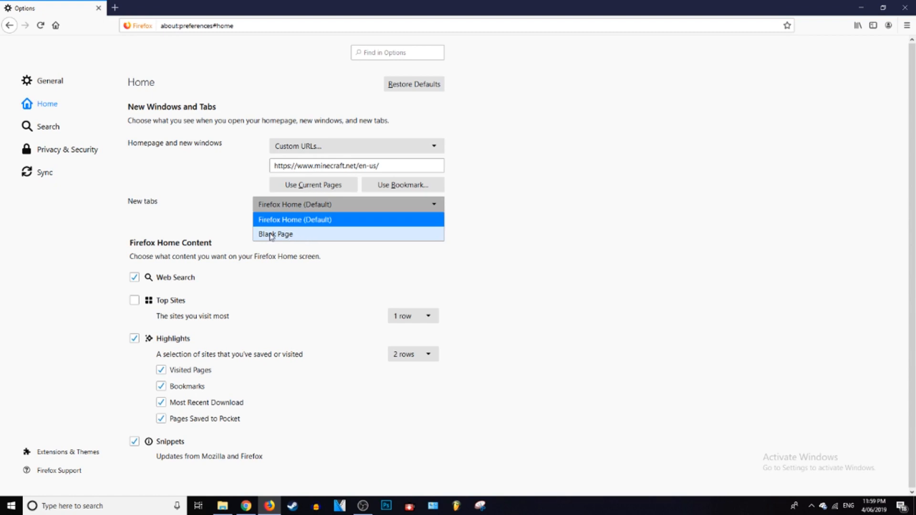
left_click(275, 234)
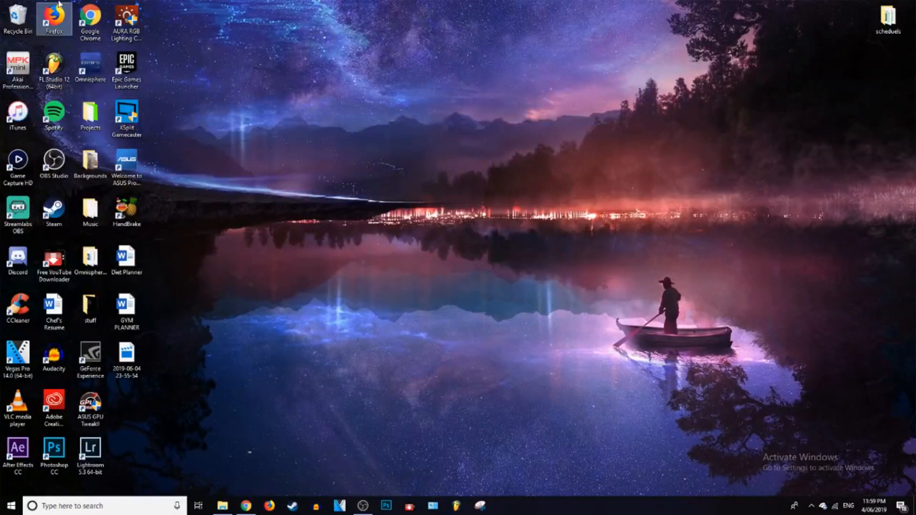
- Relaunch Firefox from its desktop shortcut to test the Minecraft homepage
double_click(53, 18)
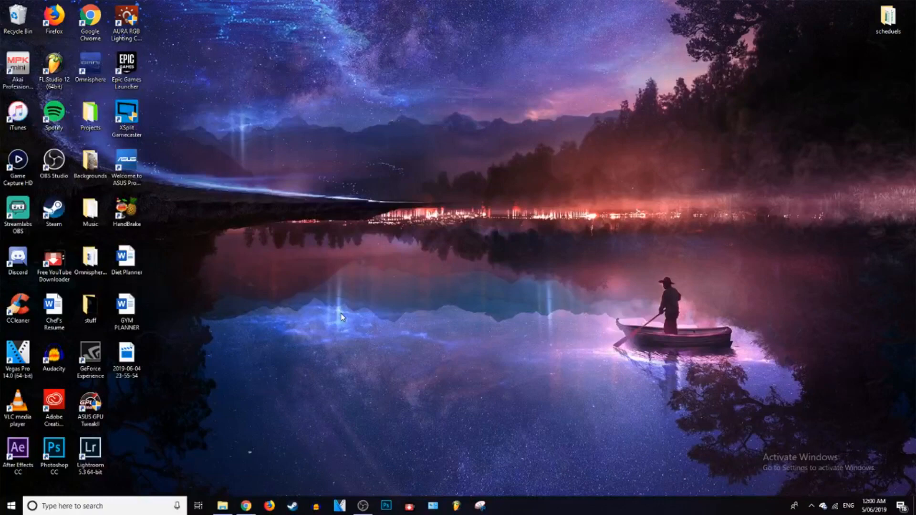
mouse_move(354, 299)
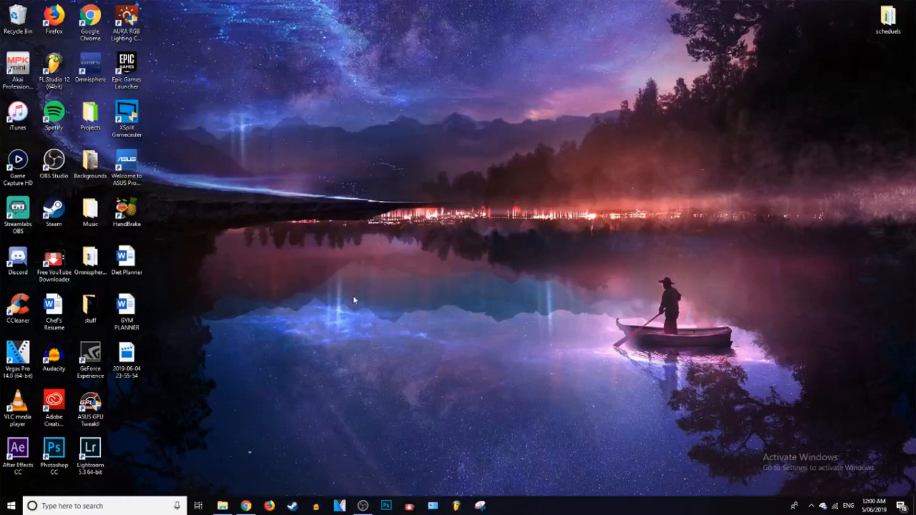